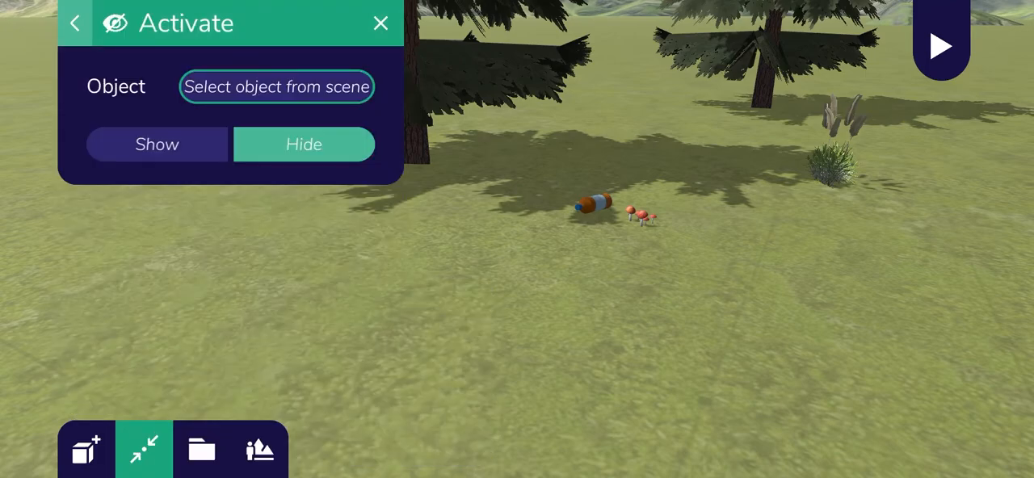
Dismiss the object activation settings to reveal the open grassy plain and mountains.
{"action": "left_click", "coordinate": [940, 45]}
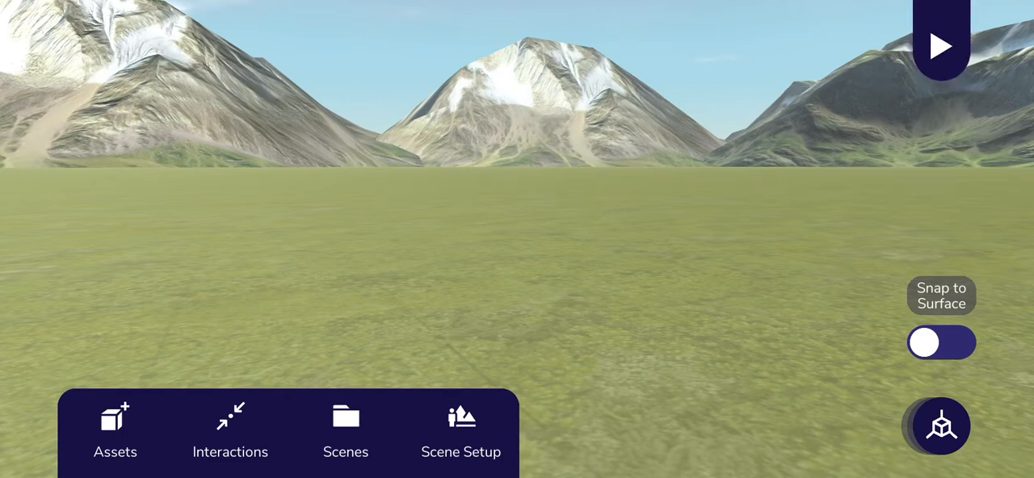
Move the editor camera across the grass plain toward the mountain range.
{"action": "left_click", "coordinate": [941, 45]}
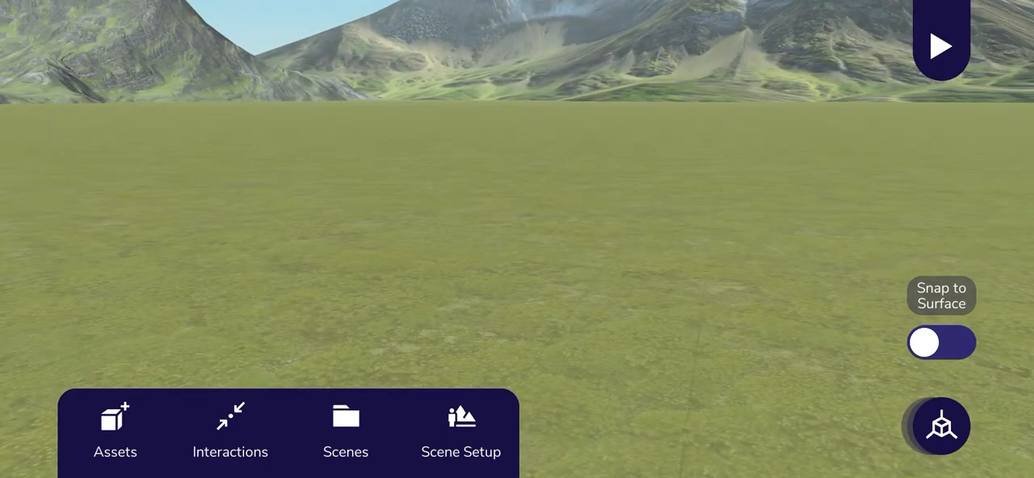
Start play mode and walk forward then to the right with the left joystick.
{"action": "left_click", "coordinate": [940, 46]}
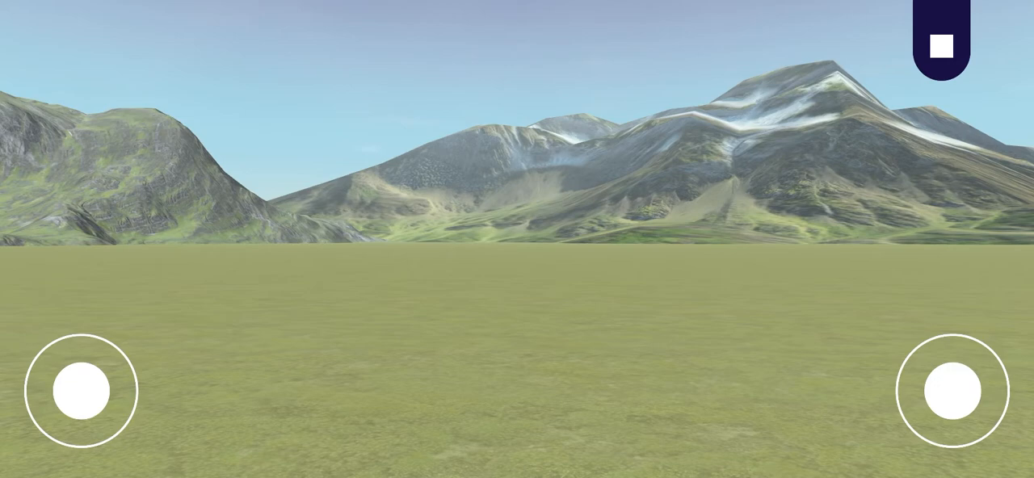
{"action": "left_click_drag", "start_coordinate": [77, 391], "coordinate": [77, 336]}
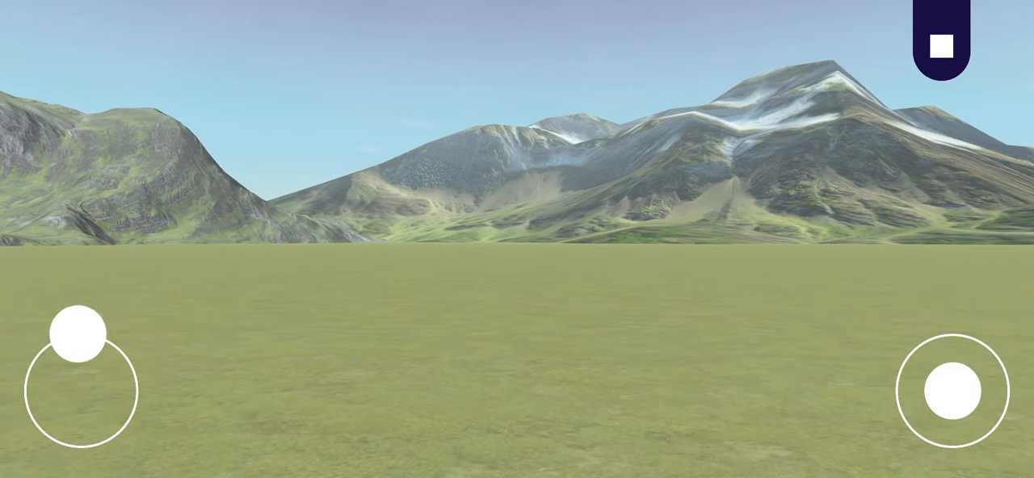
{"action": "left_click_drag", "start_coordinate": [77, 333], "coordinate": [142, 378]}
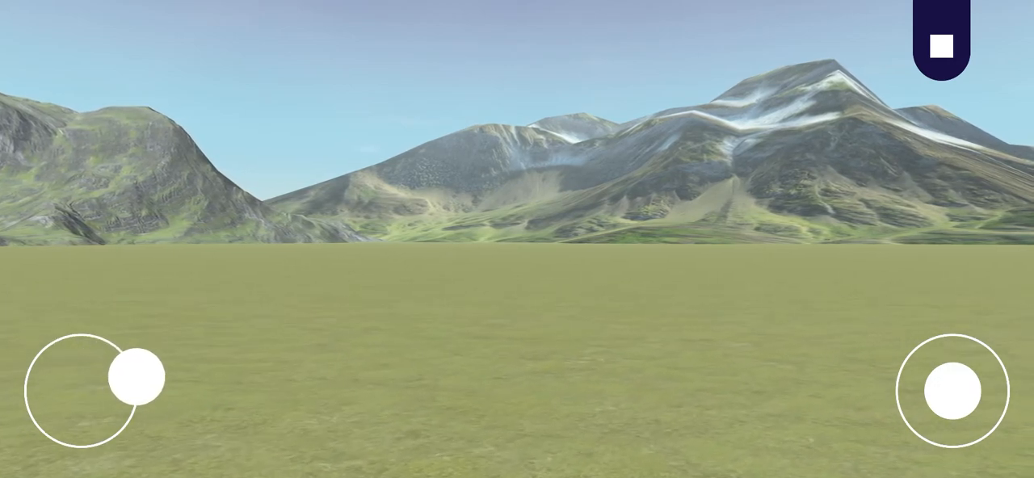